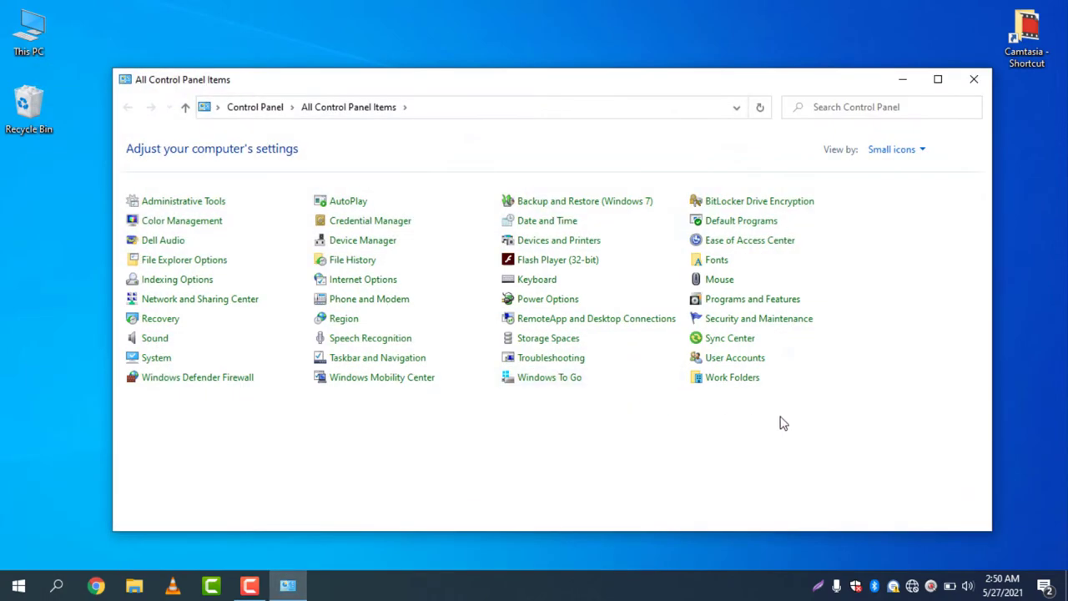
# Step: Switch Control Panel's View by to Category and open User Accounts
pyautogui.click(897, 149)
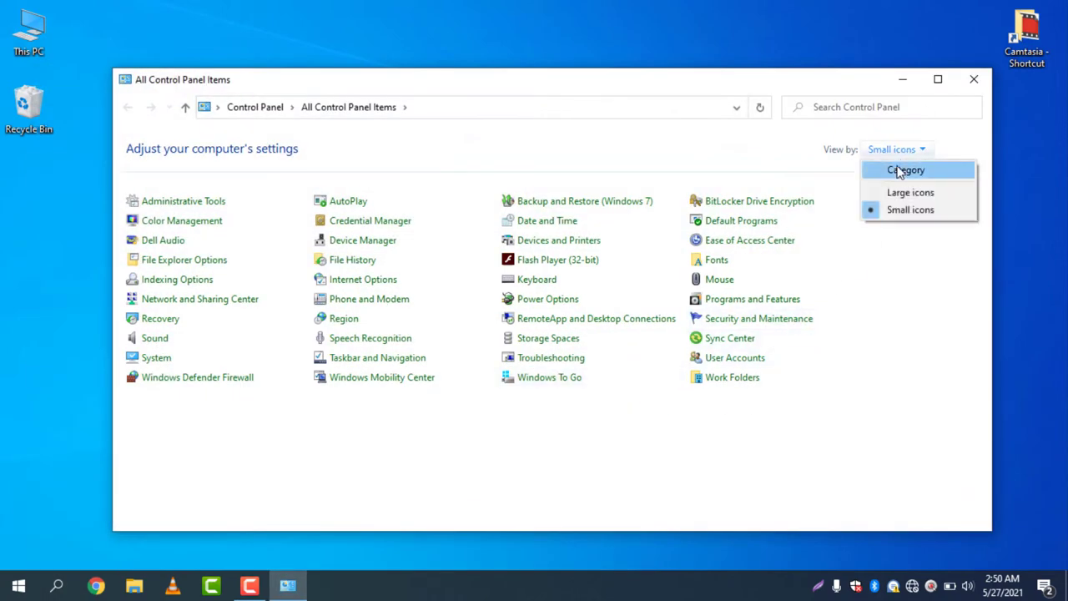
pyautogui.click(906, 171)
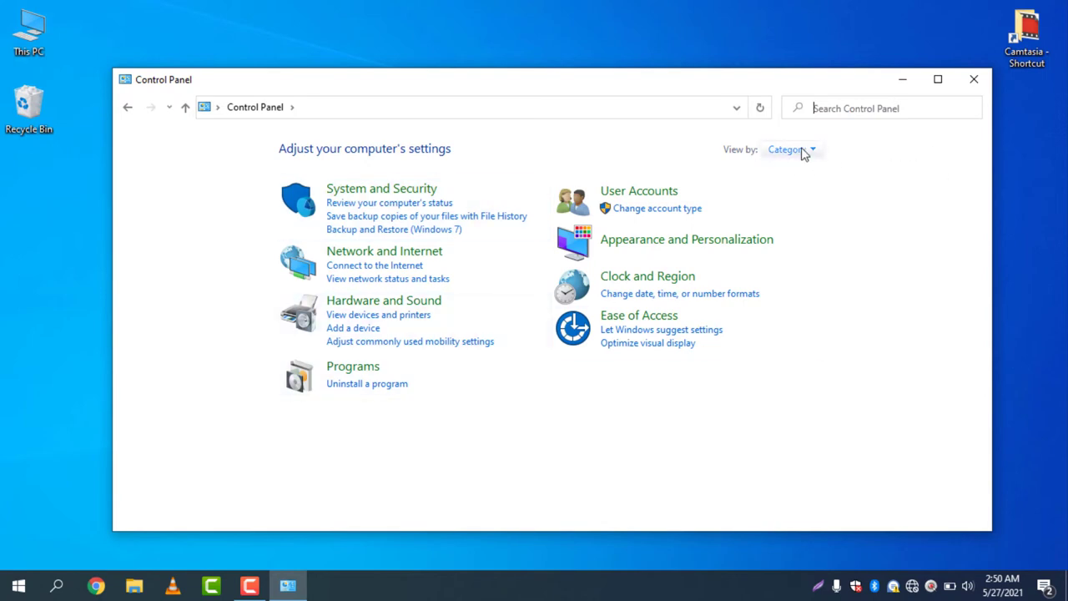
pyautogui.click(789, 149)
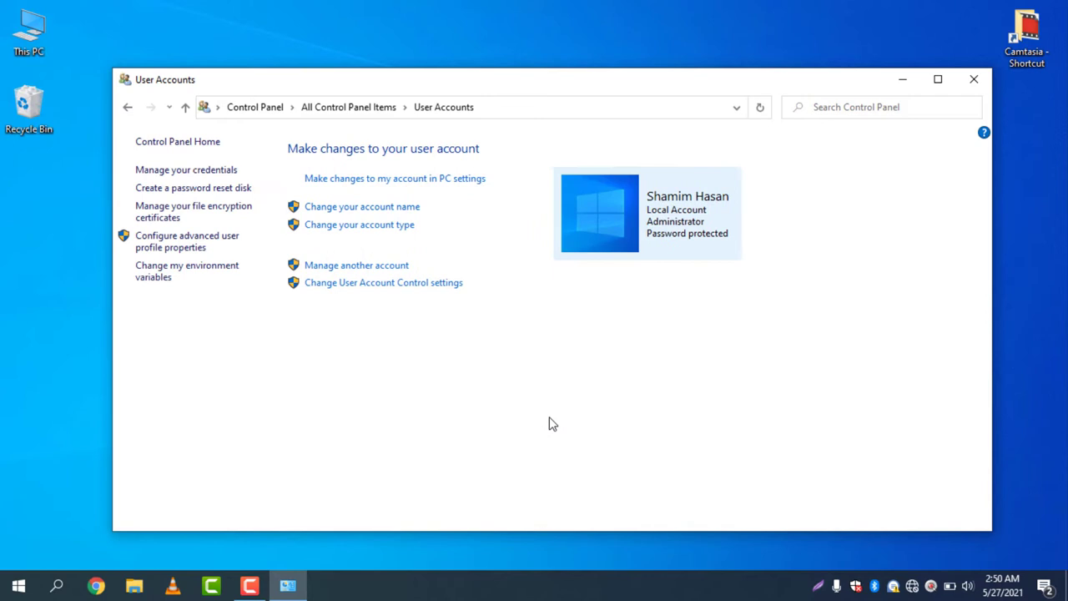
pyautogui.moveTo(650, 244)
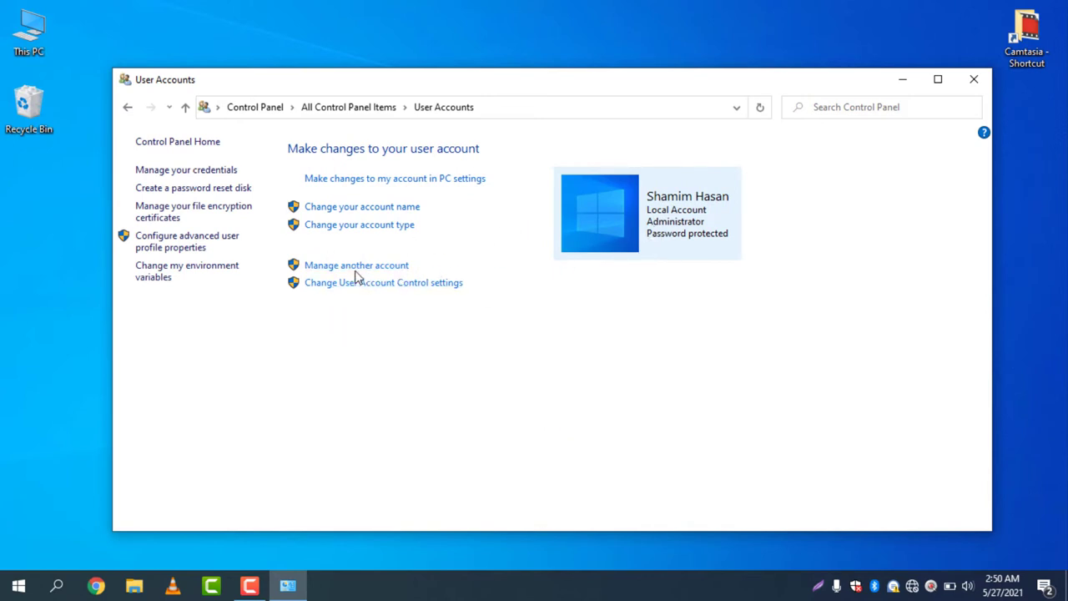
# Step: Review the PC's accounts under Manage another account, then close Control Panel
pyautogui.click(356, 265)
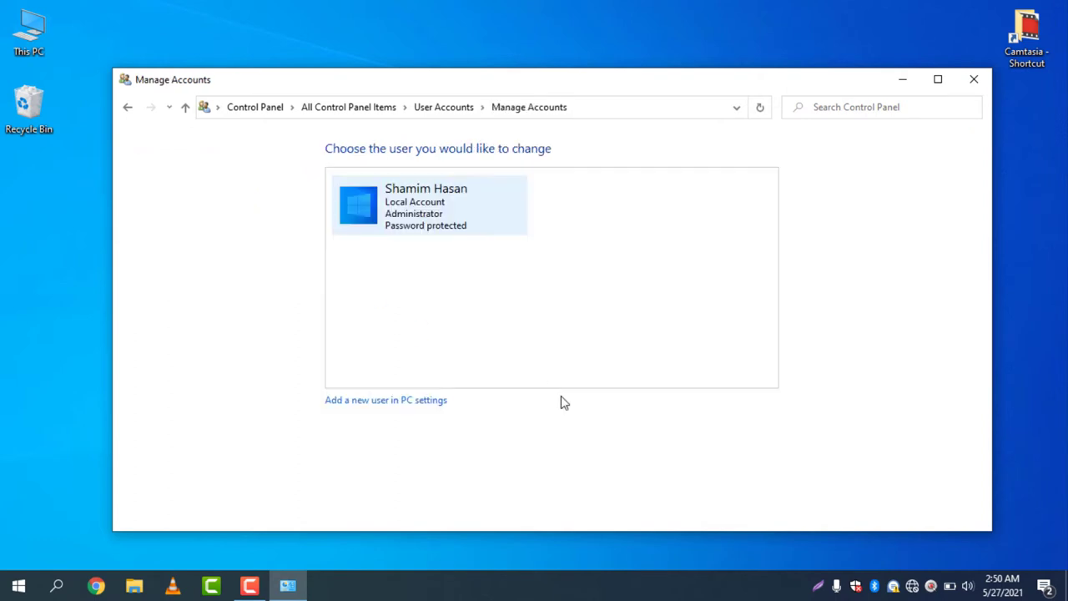
pyautogui.moveTo(488, 270)
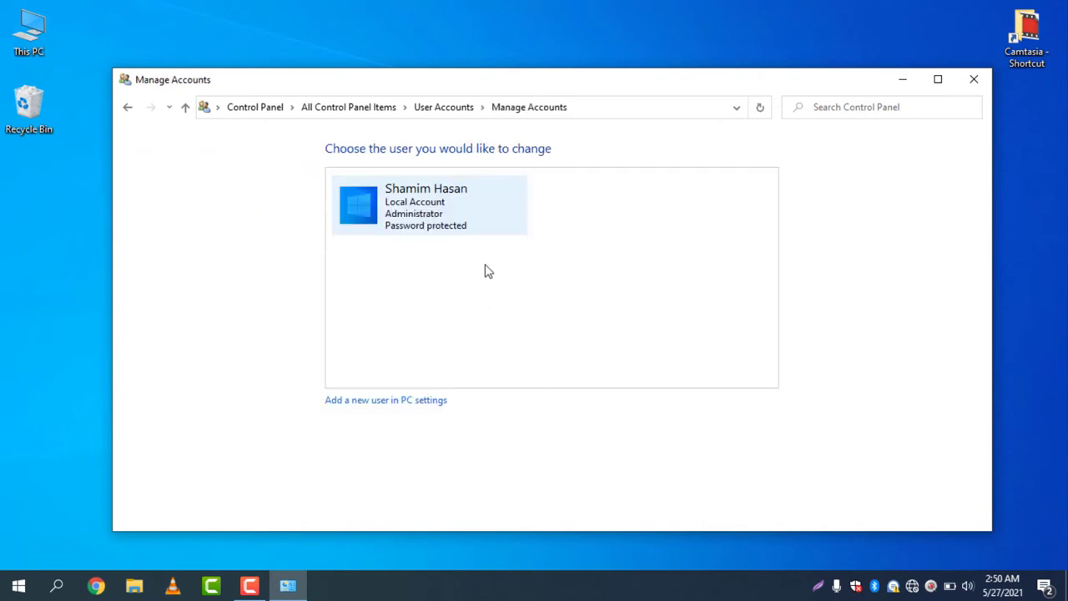
pyautogui.moveTo(477, 243)
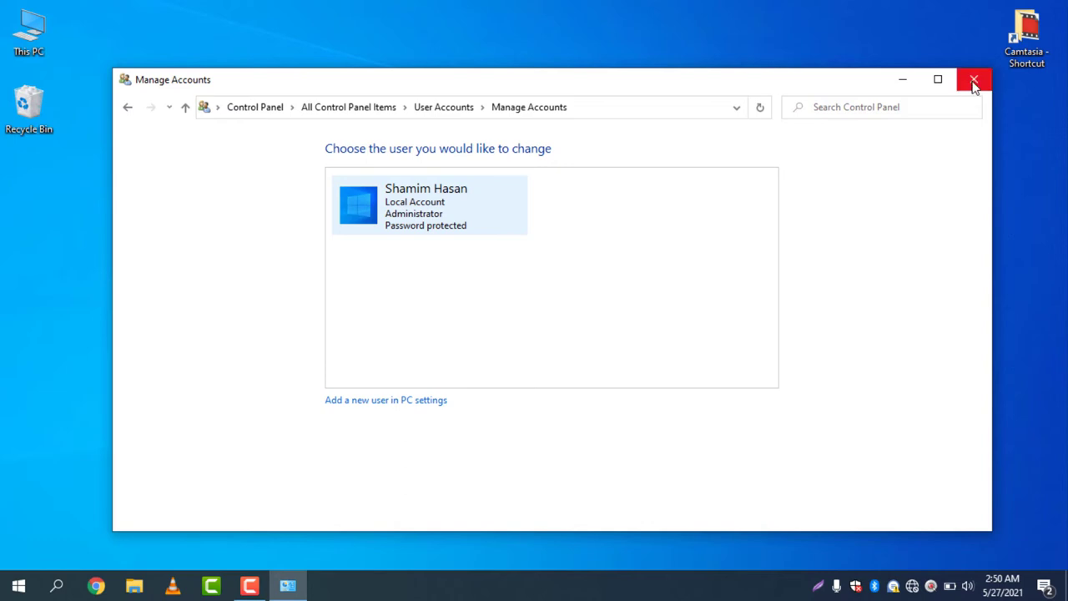
pyautogui.moveTo(974, 81)
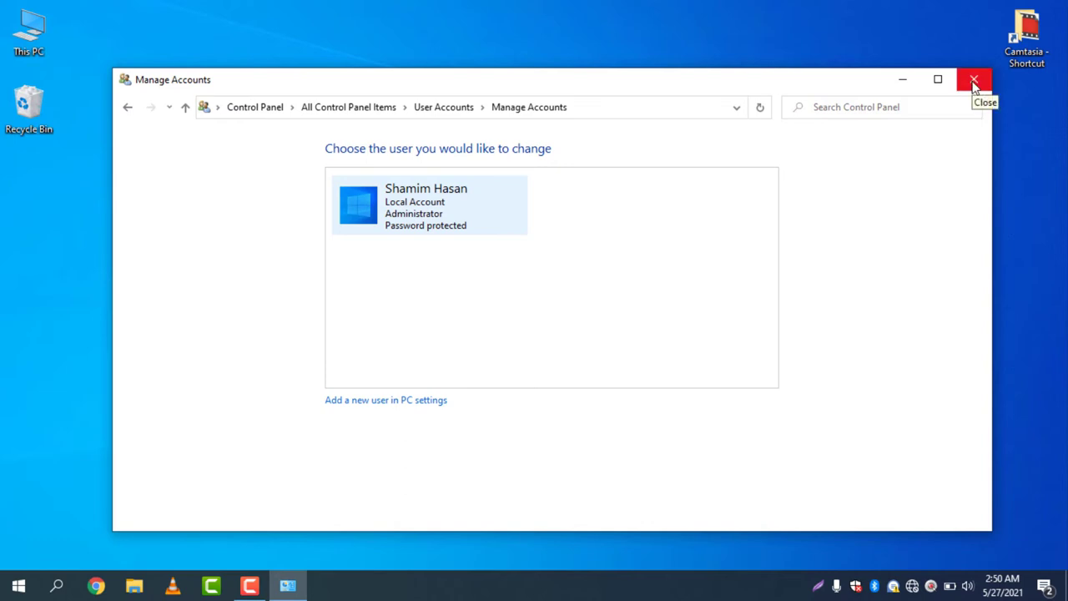
pyautogui.moveTo(291, 385)
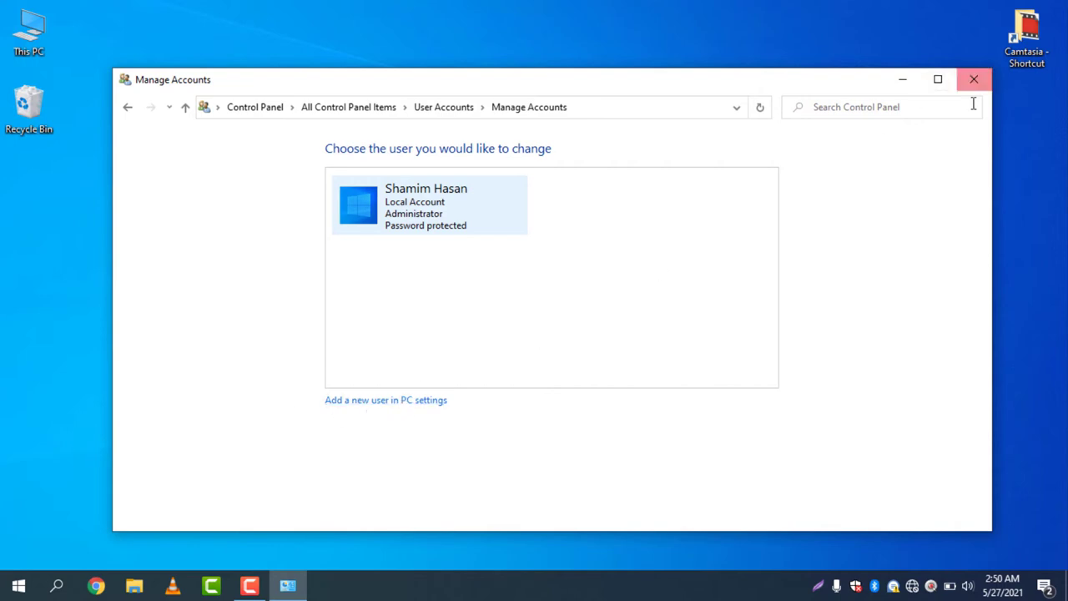
pyautogui.click(974, 79)
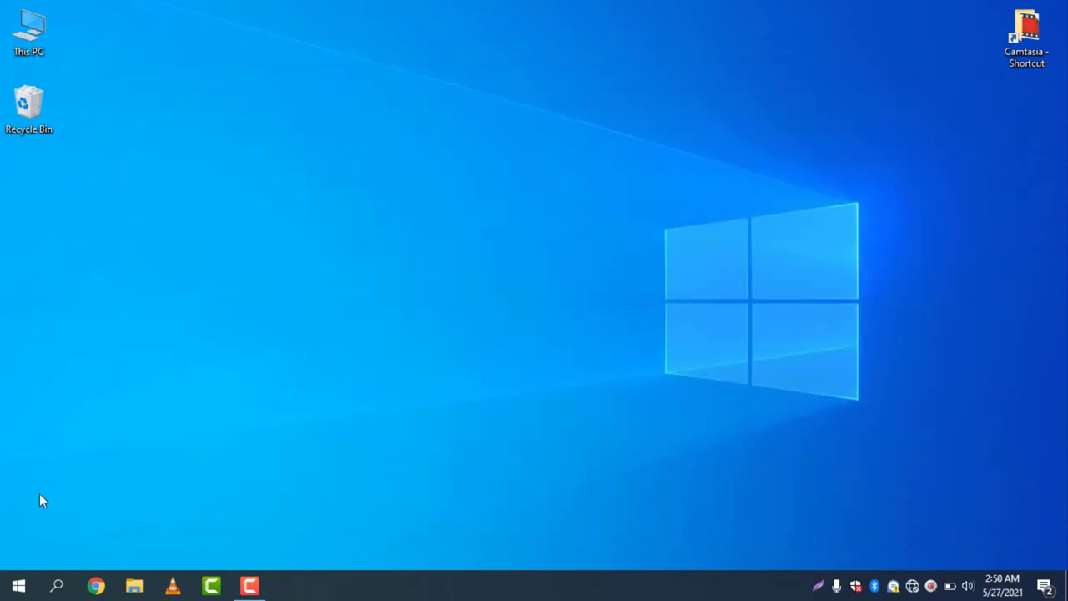
# Step: Search Windows for 'user' and open 'Add, edit, or remove other users'
pyautogui.click(57, 585)
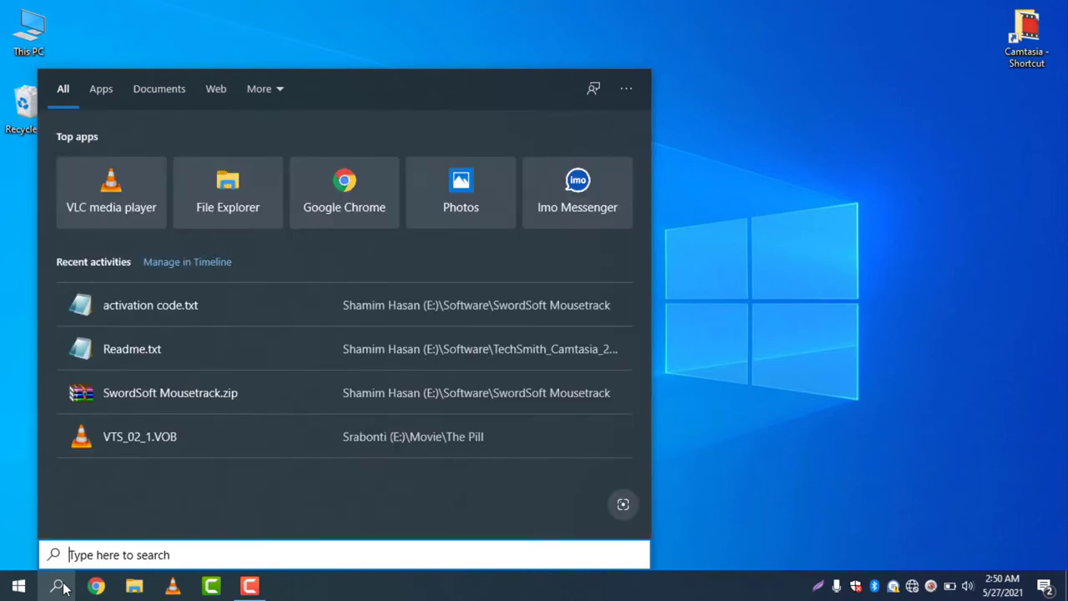
pyautogui.write('user')
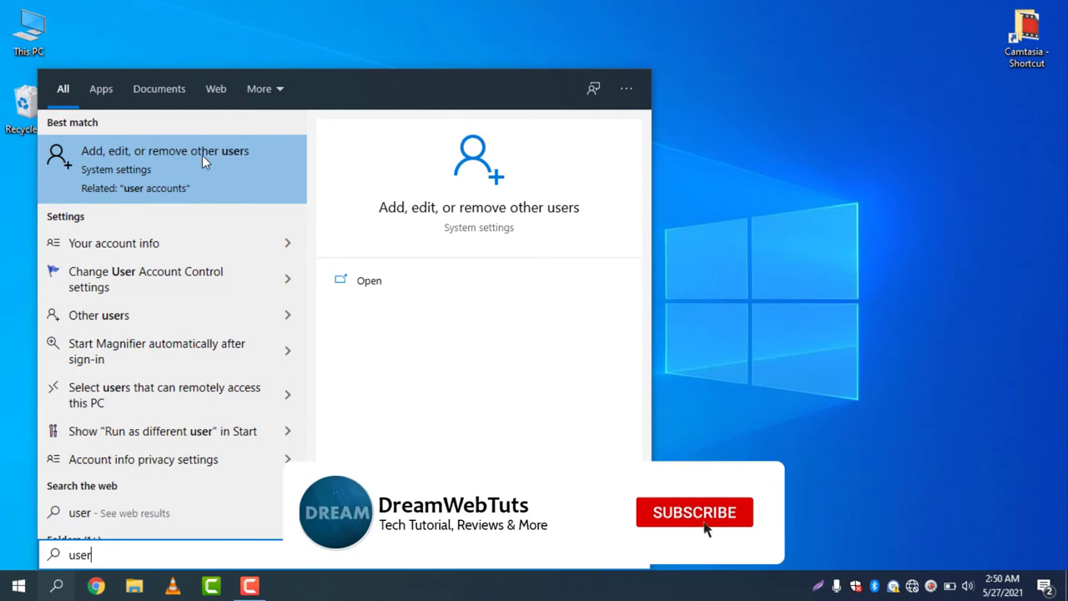
pyautogui.click(694, 512)
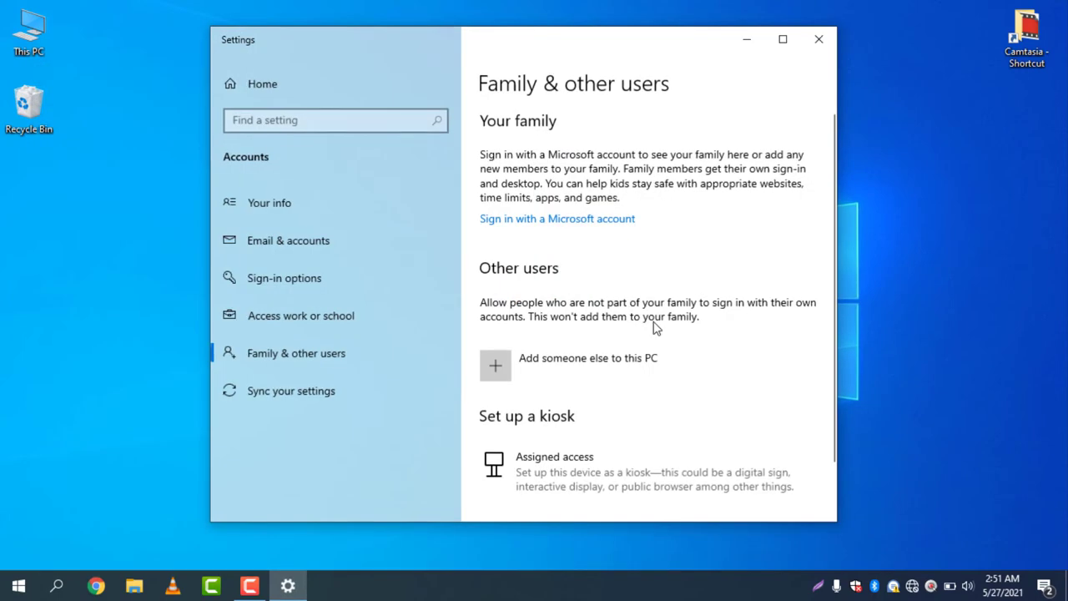
pyautogui.moveTo(692, 365)
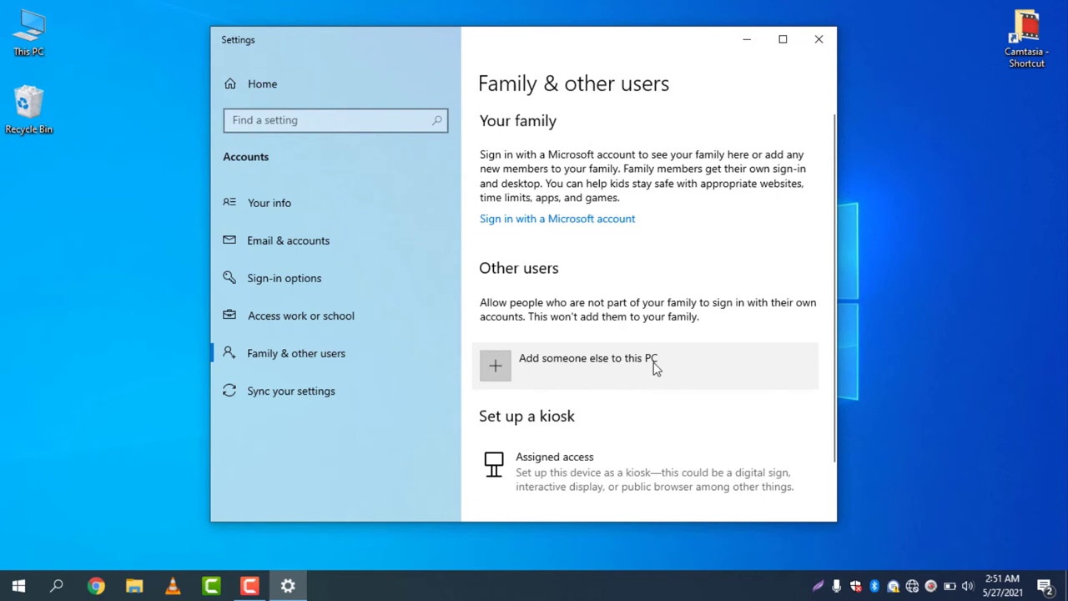
# Step: Start adding someone else to this PC to reach the account creation form
pyautogui.click(588, 357)
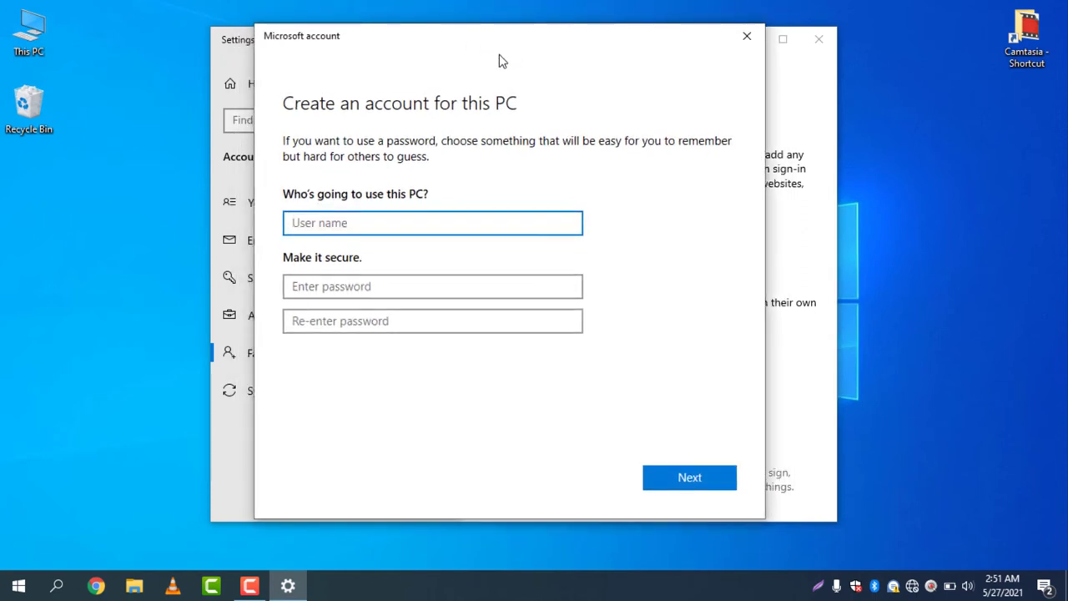
# Step: Enter the user name 'Test User' and begin filling in the password fields
pyautogui.write('Tet')
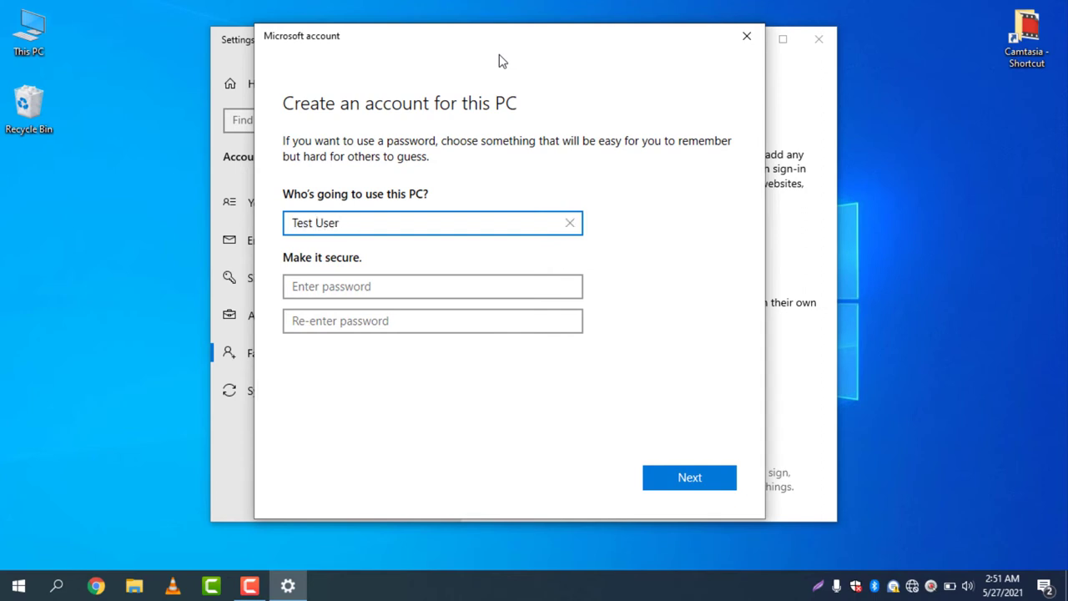
pyautogui.click(409, 287)
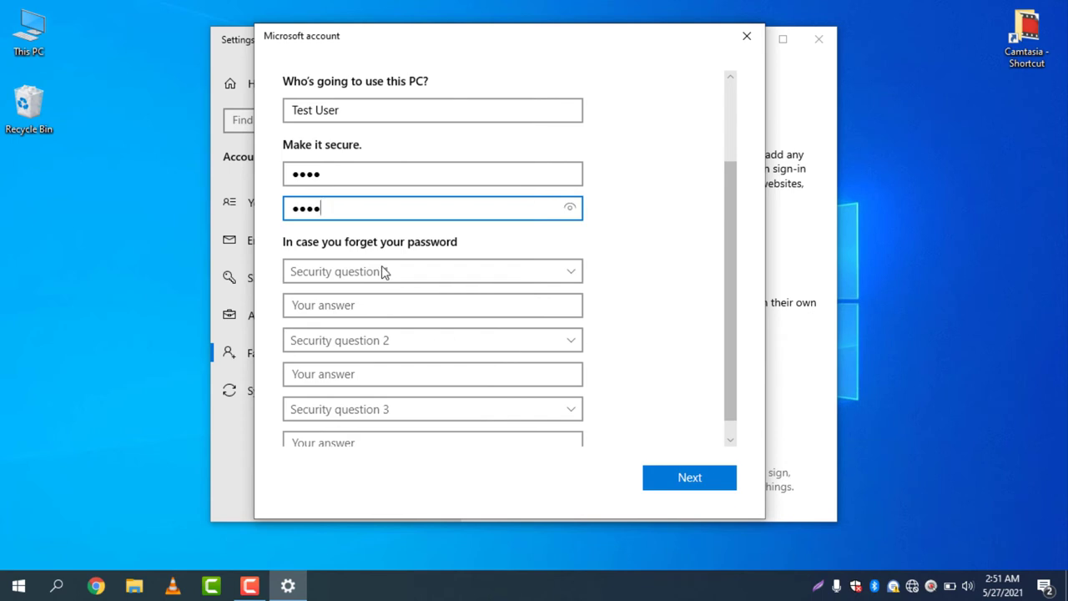
pyautogui.click(431, 271)
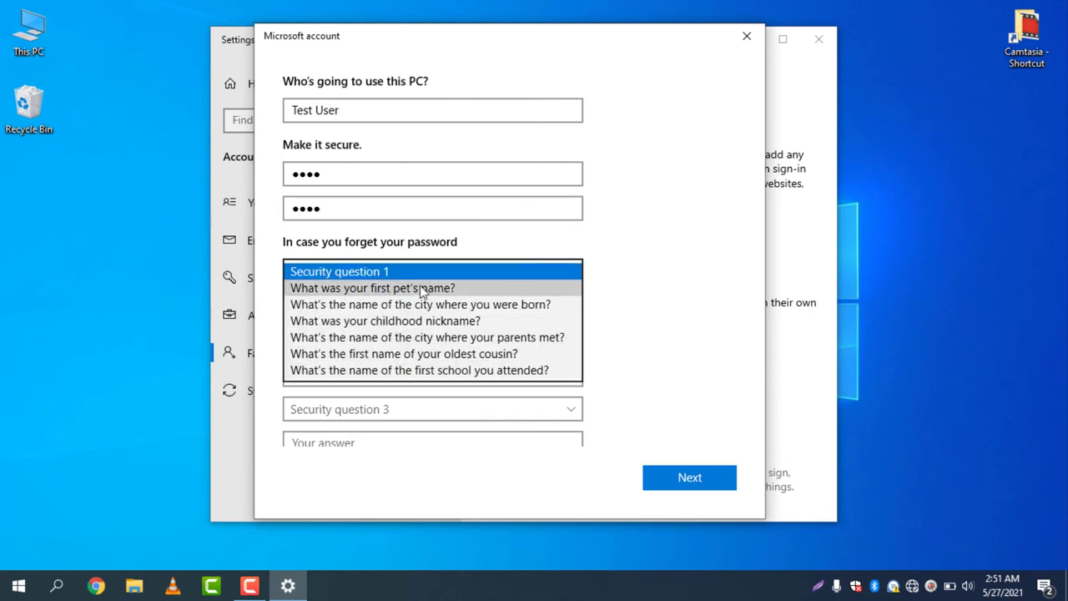
pyautogui.click(372, 287)
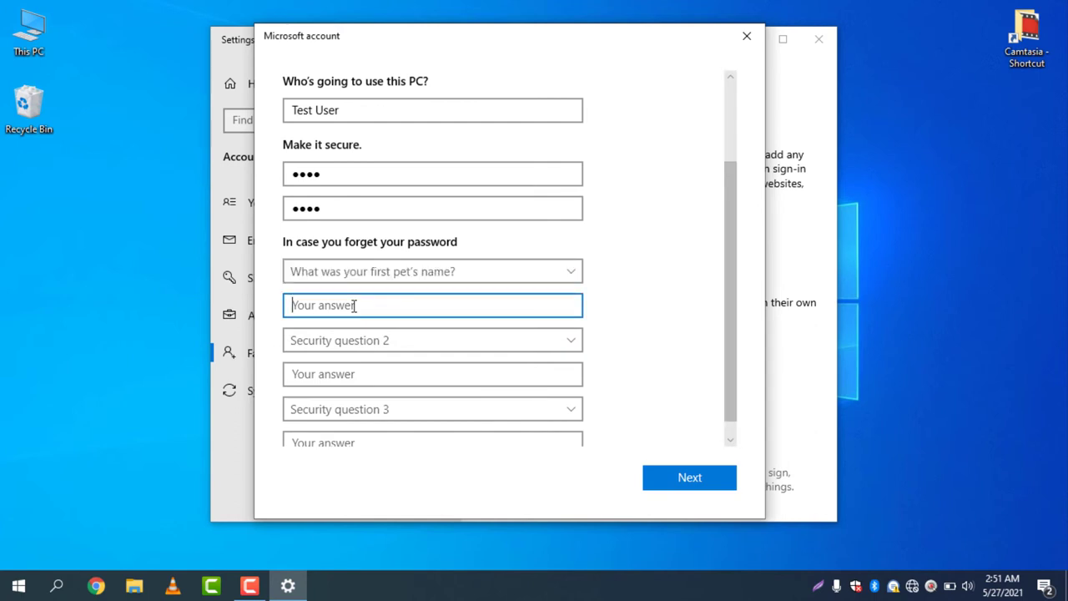
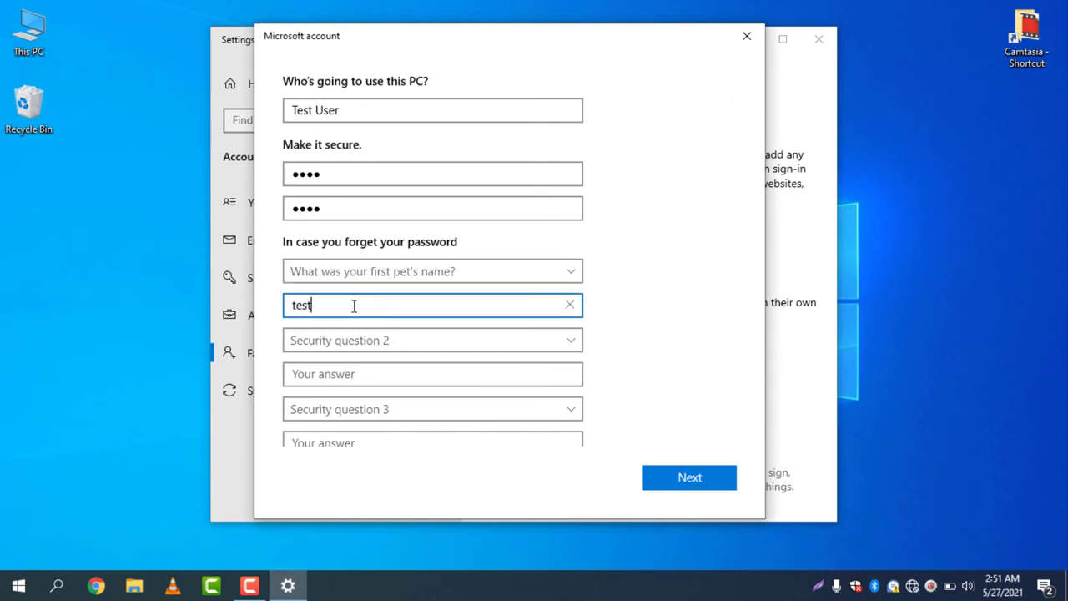
pyautogui.click(432, 340)
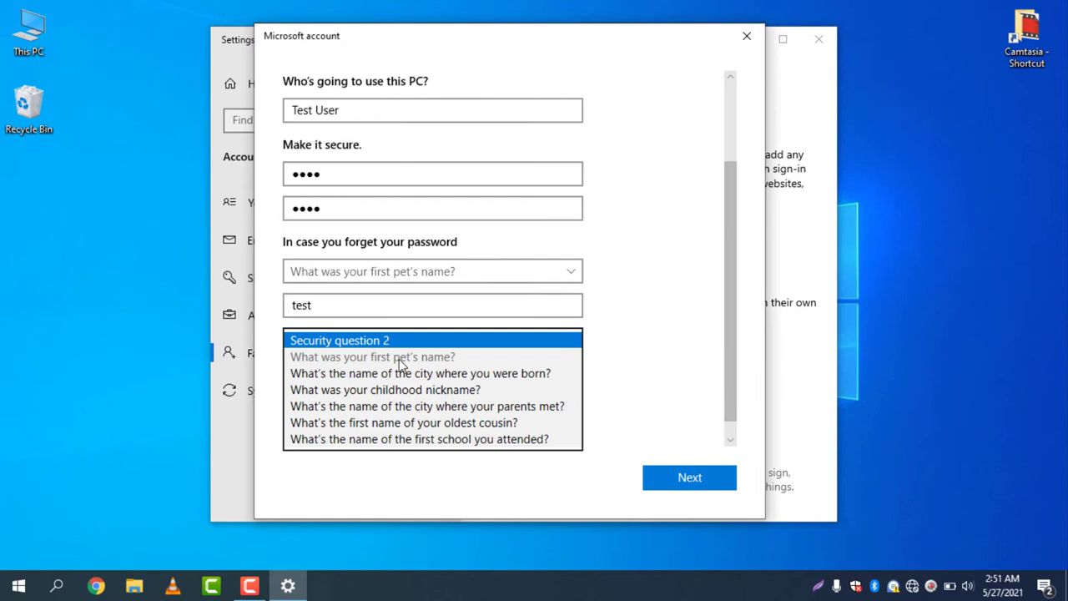
pyautogui.moveTo(523, 373)
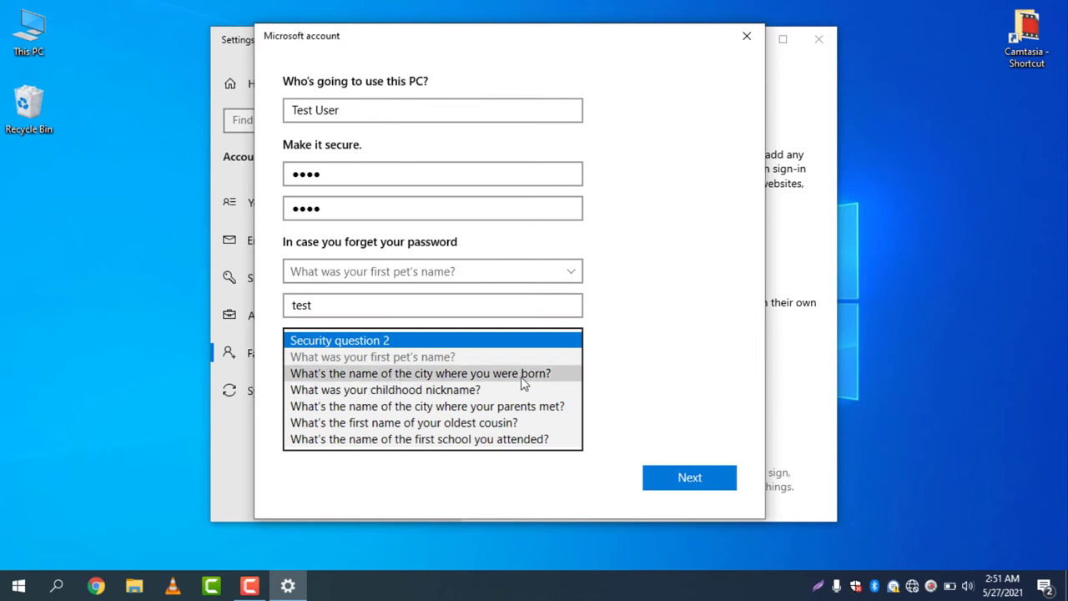
pyautogui.click(419, 374)
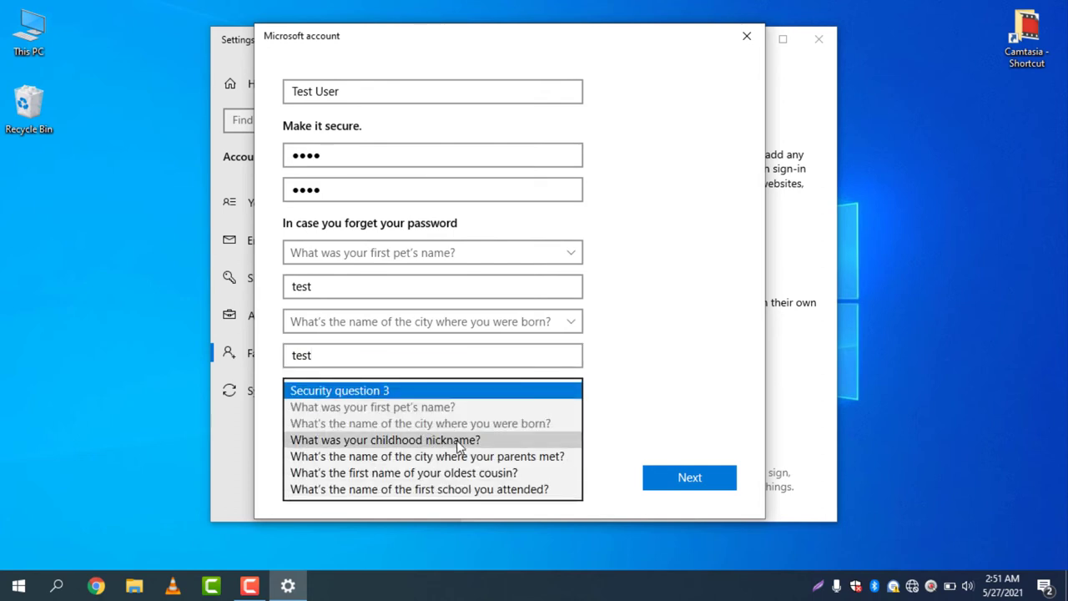
pyautogui.click(385, 440)
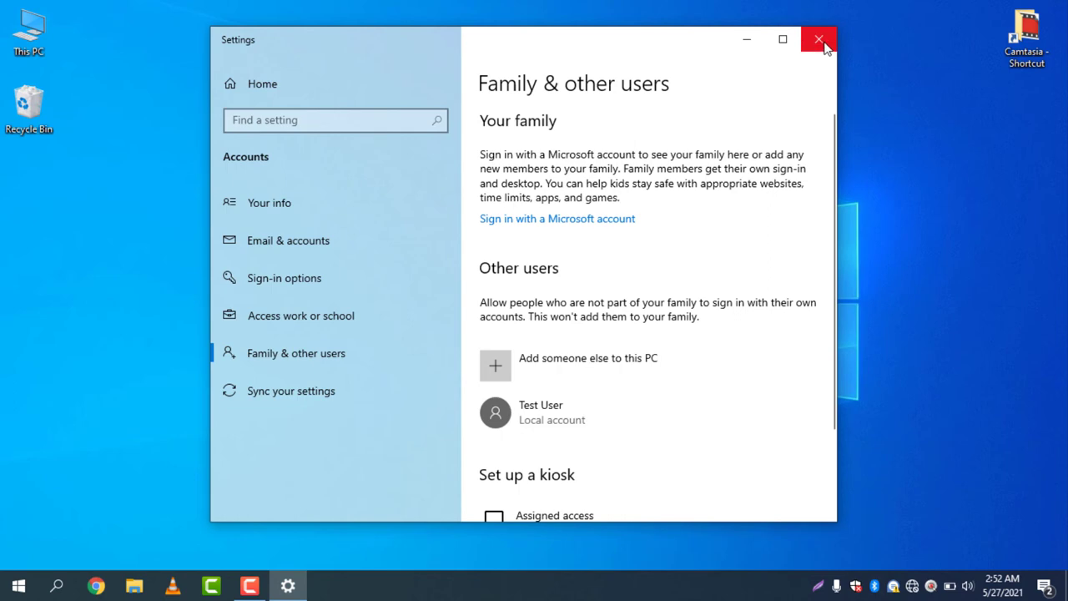
pyautogui.click(818, 39)
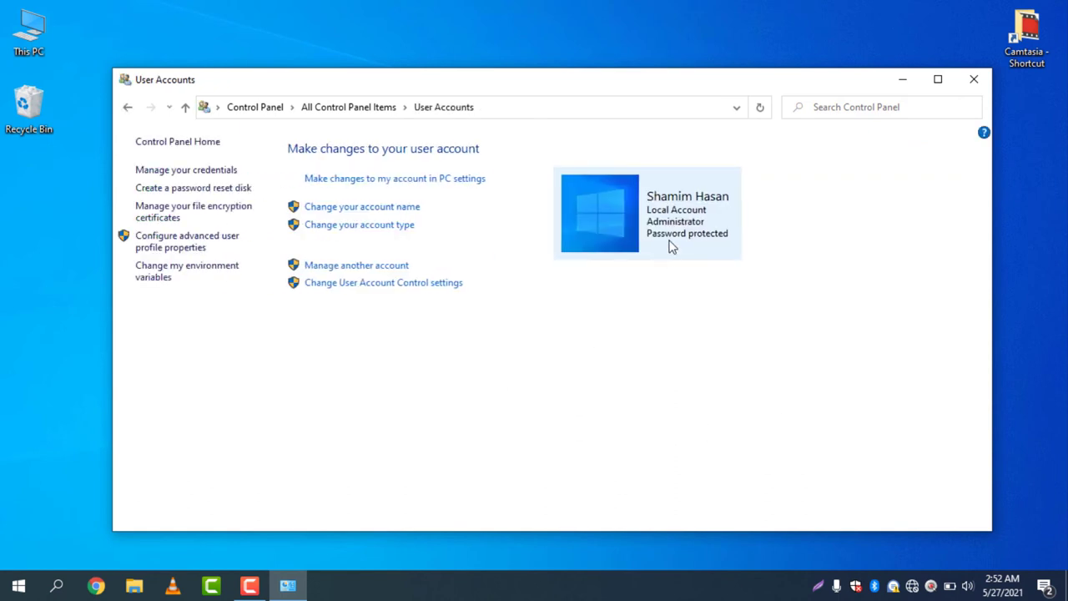
pyautogui.moveTo(357, 265)
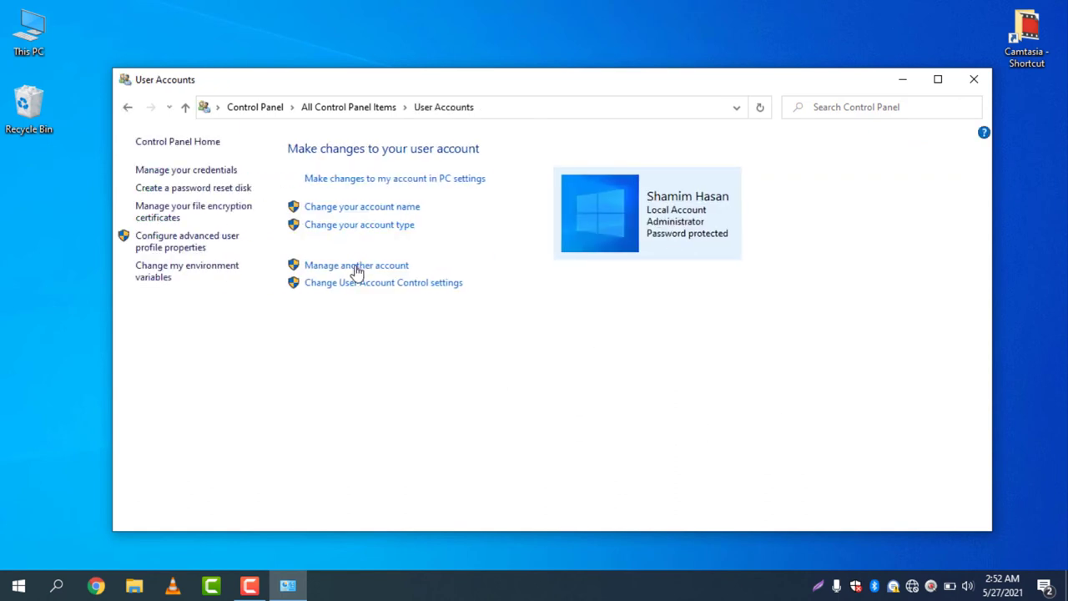
# Step: Open Manage another account and select the Test User tile
pyautogui.click(356, 265)
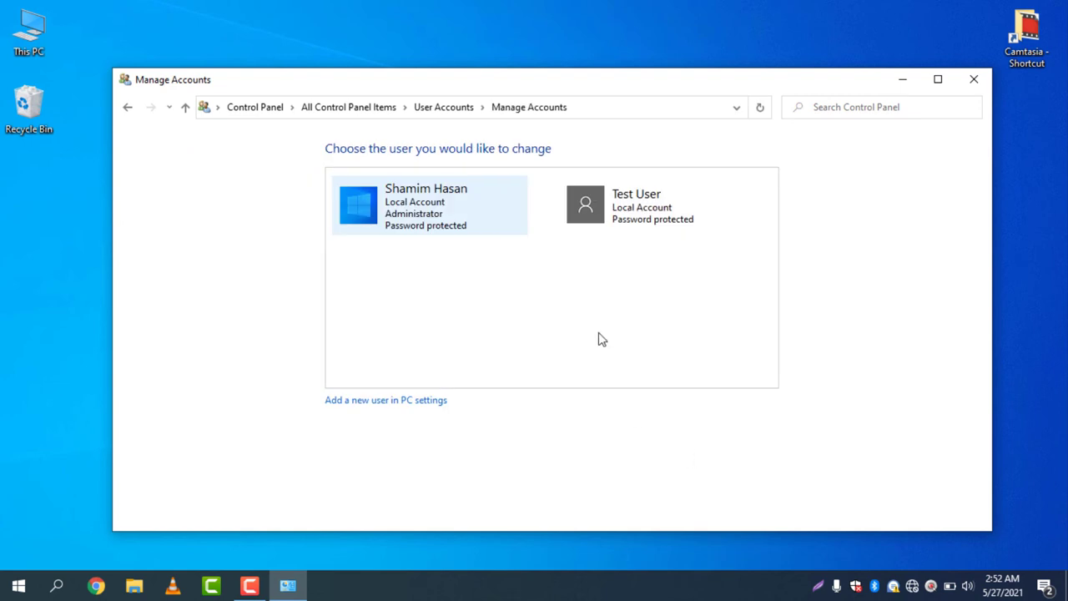
pyautogui.moveTo(472, 245)
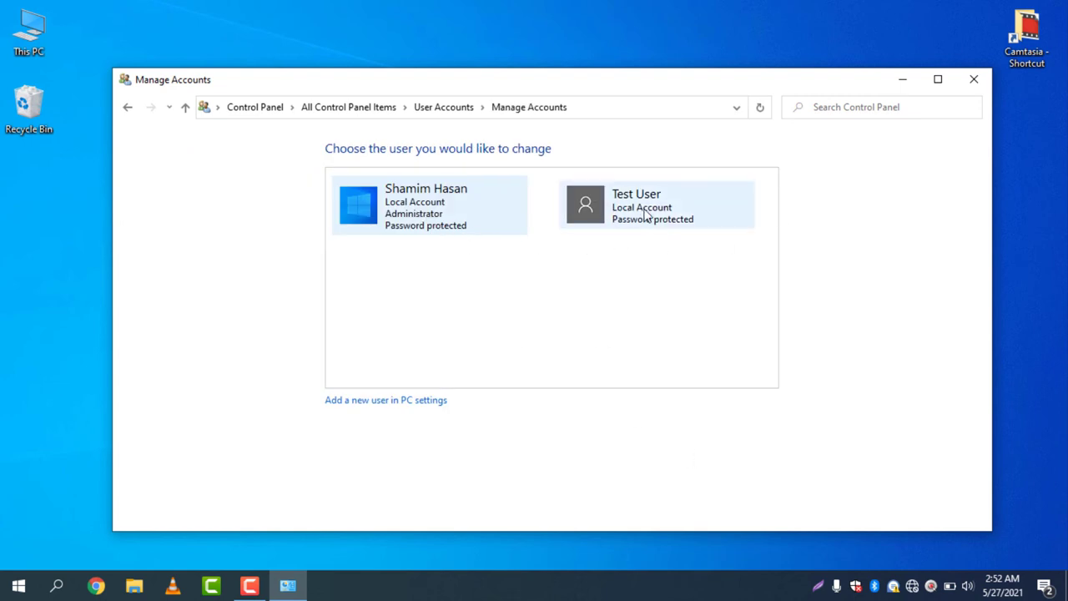
pyautogui.click(655, 204)
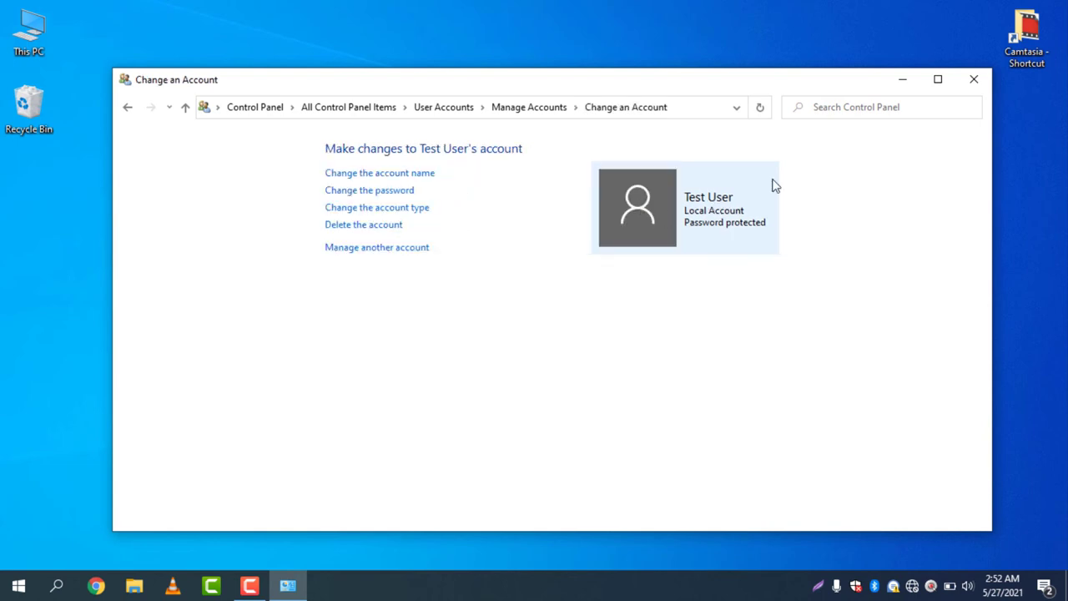
pyautogui.moveTo(744, 266)
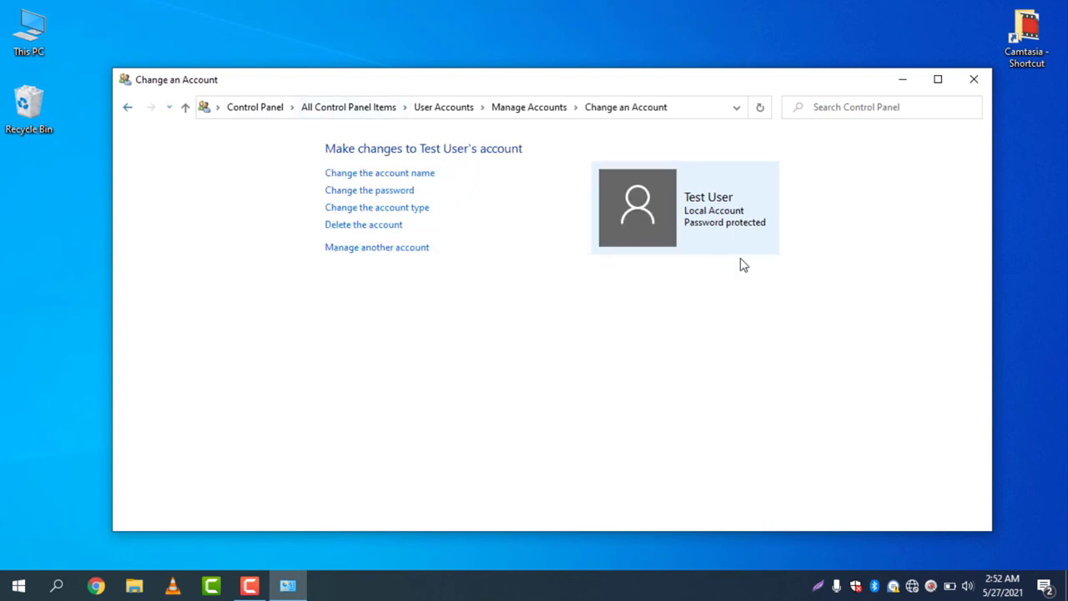
pyautogui.moveTo(674, 225)
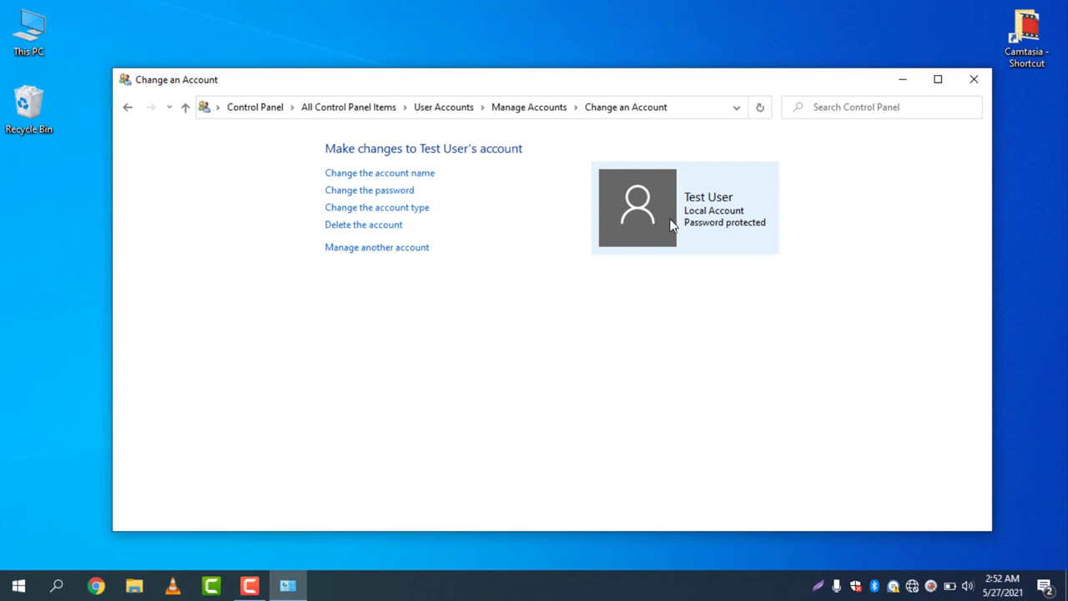
pyautogui.moveTo(370, 190)
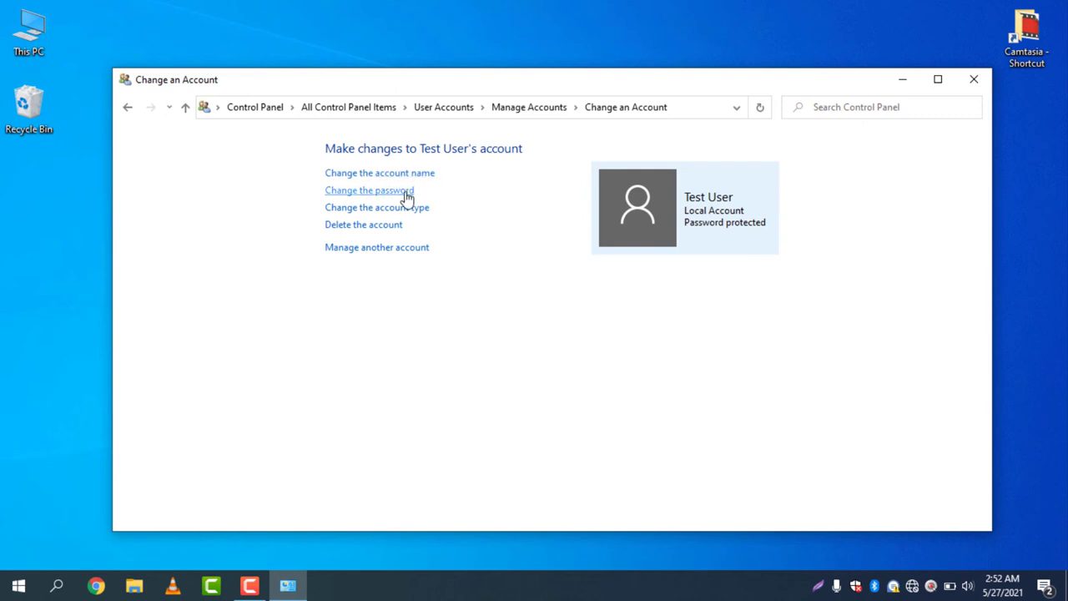
pyautogui.moveTo(409, 230)
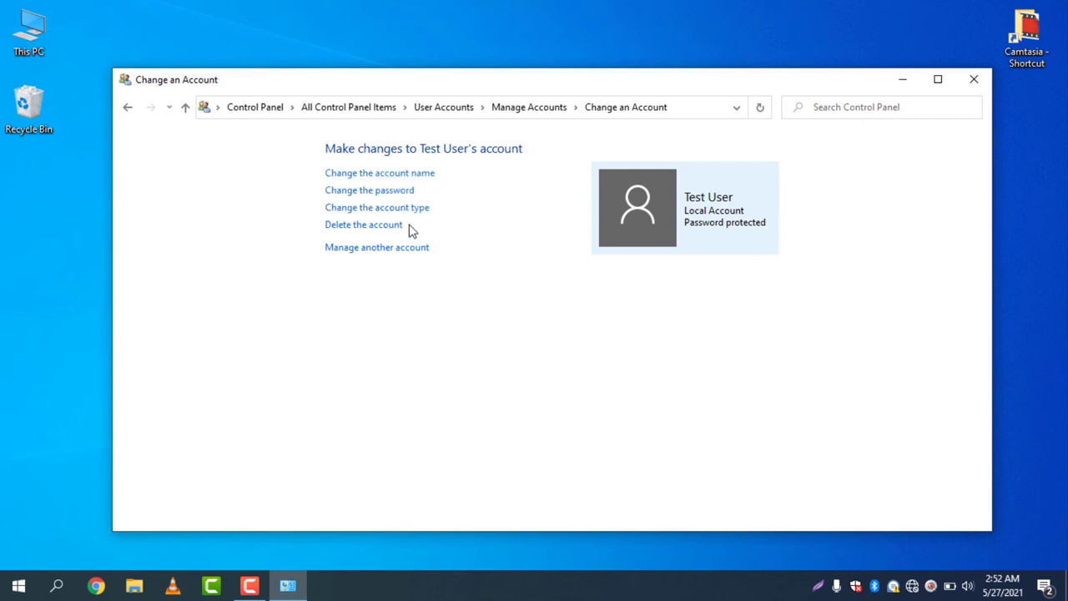
pyautogui.moveTo(363, 224)
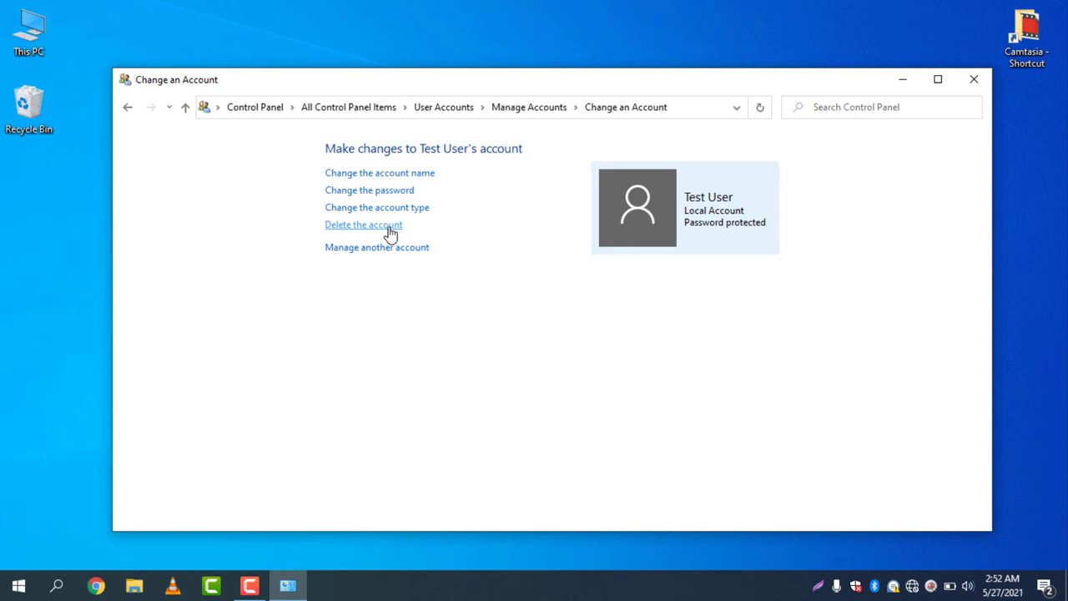
pyautogui.moveTo(457, 318)
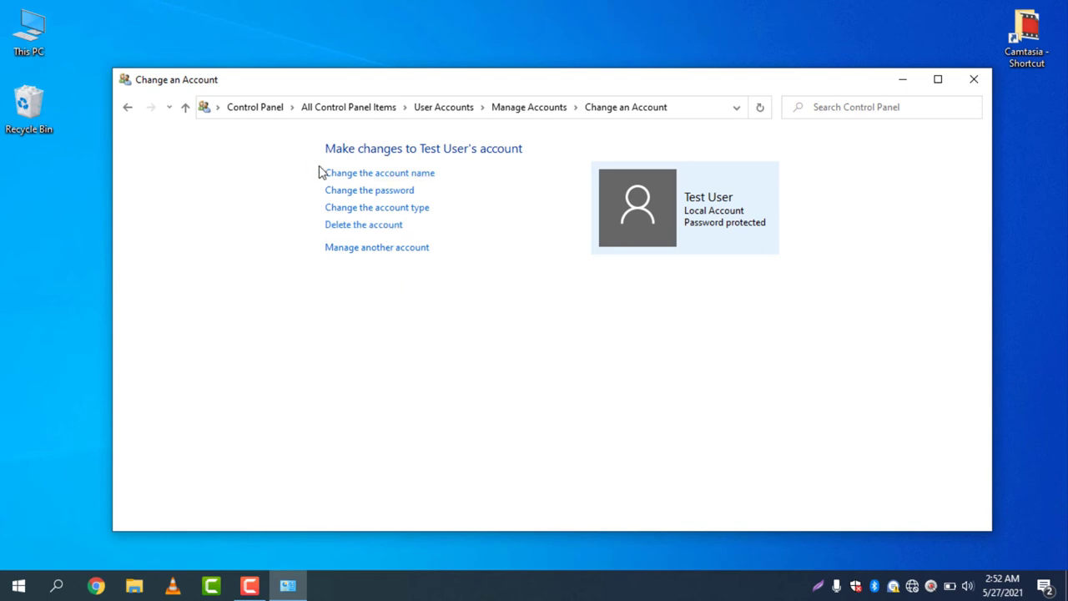
pyautogui.moveTo(449, 114)
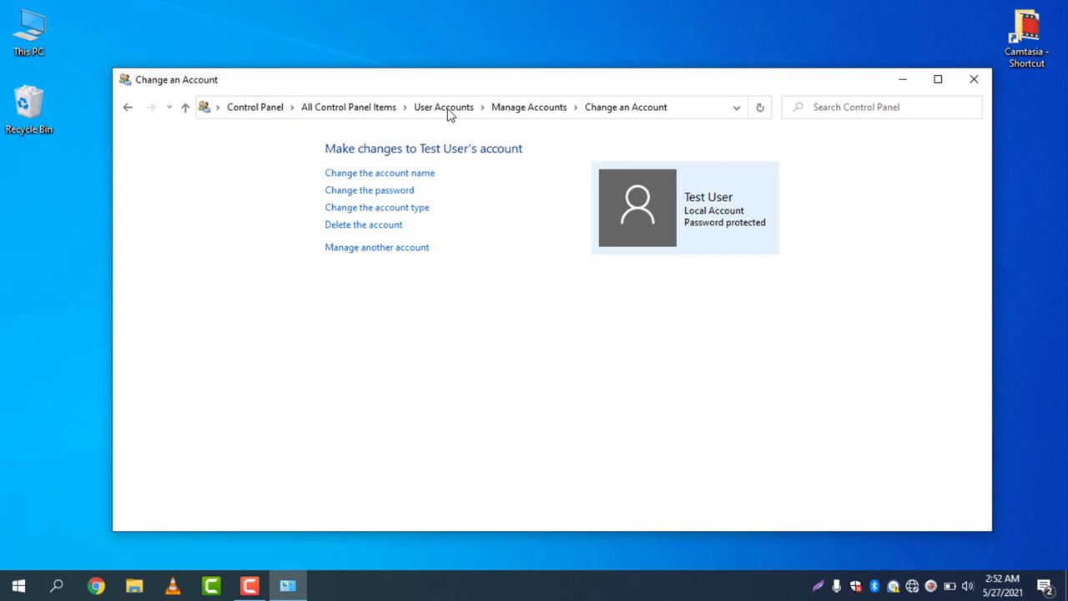
pyautogui.moveTo(447, 173)
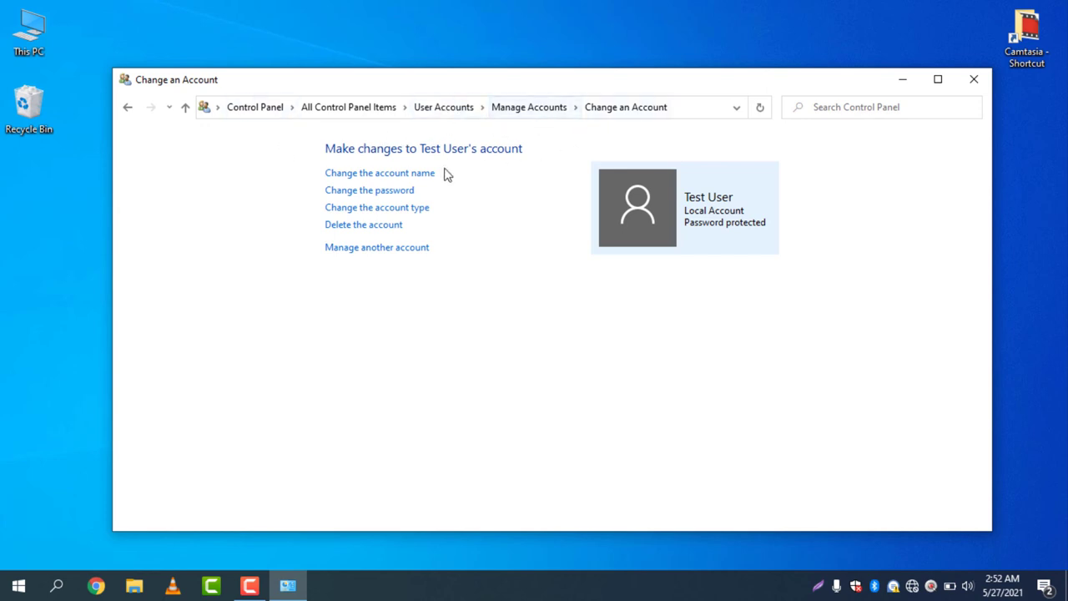
pyautogui.moveTo(363, 224)
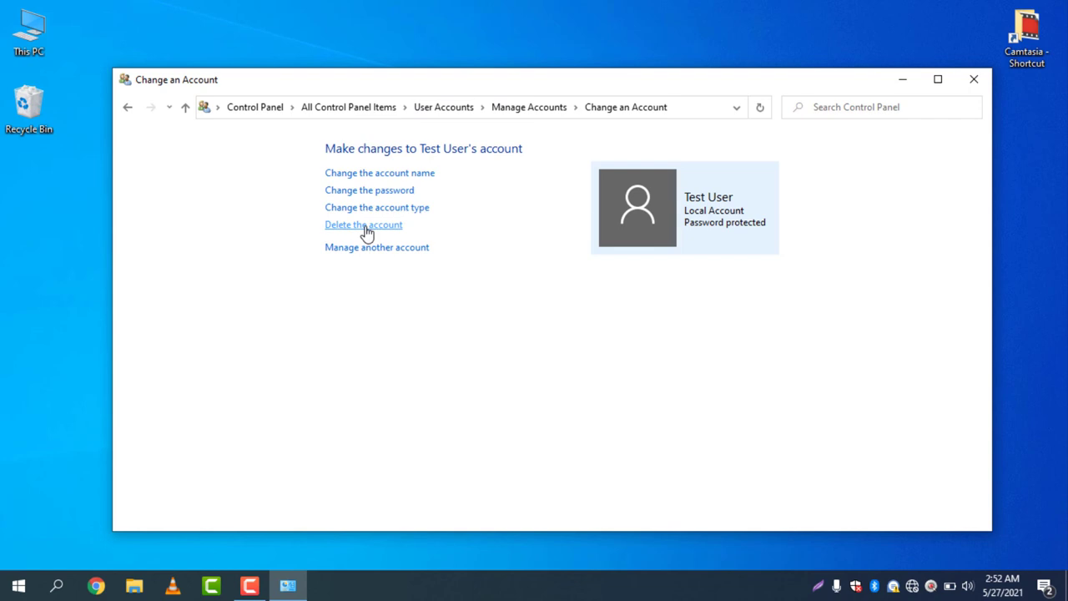
pyautogui.moveTo(445, 281)
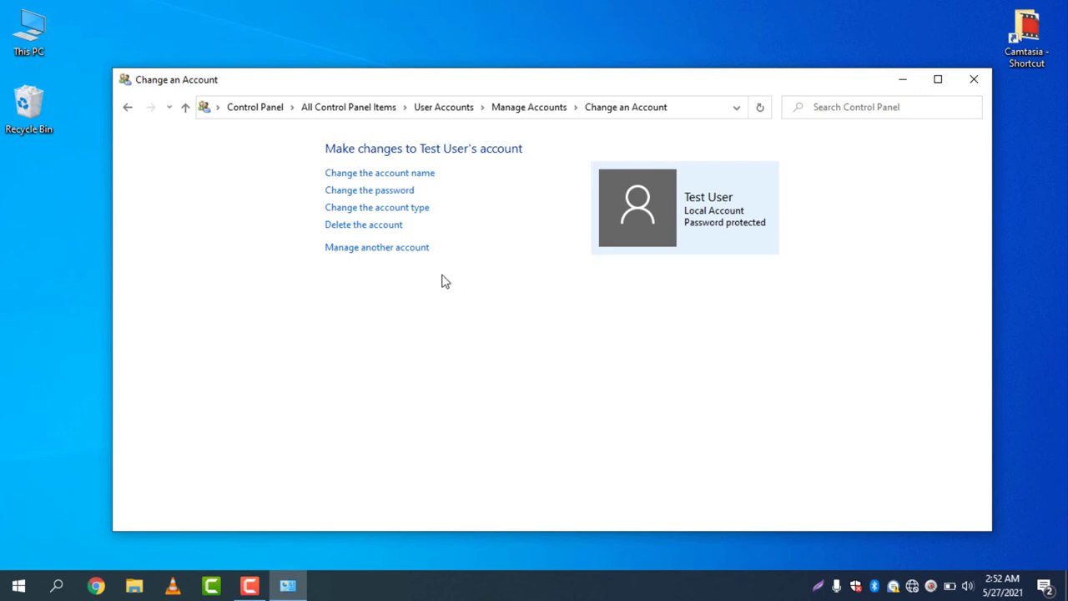
# Step: Choose 'Delete the account' on Test User's Change an Account page
pyautogui.click(363, 224)
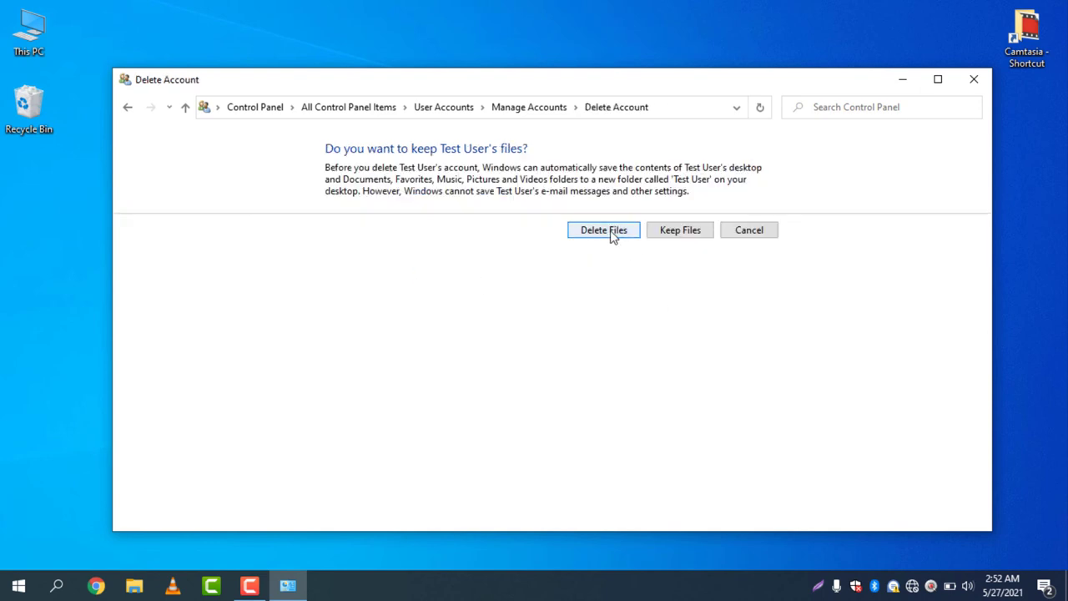
pyautogui.click(604, 230)
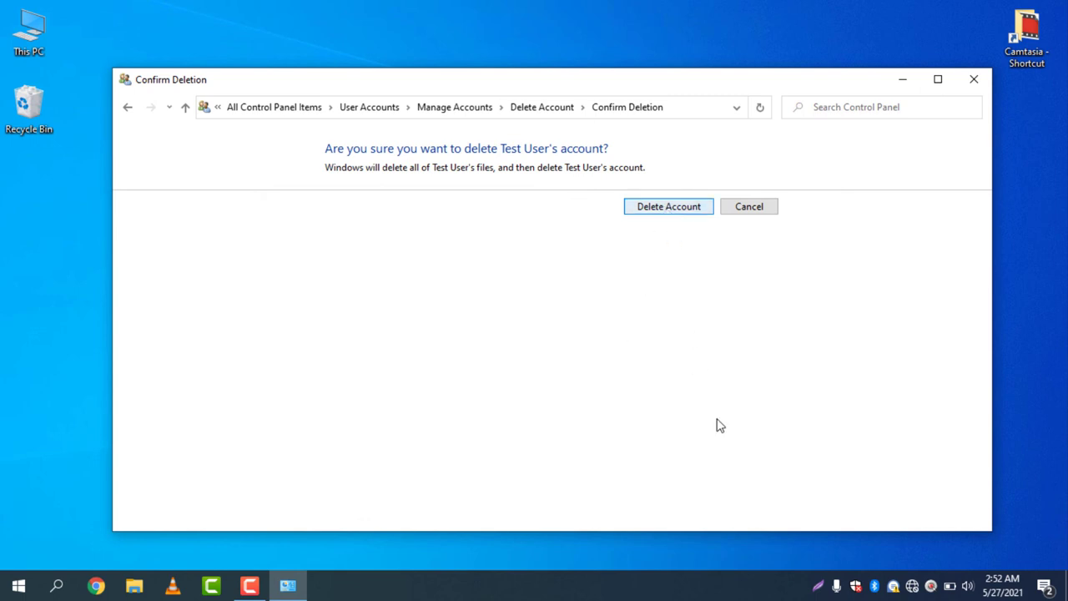
pyautogui.click(668, 206)
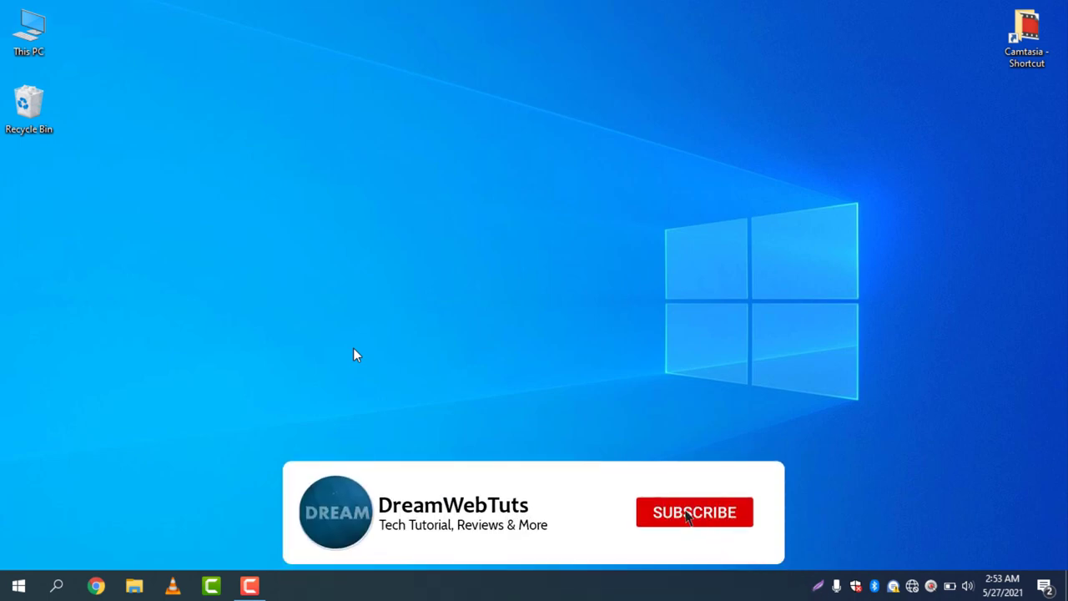
pyautogui.click(695, 512)
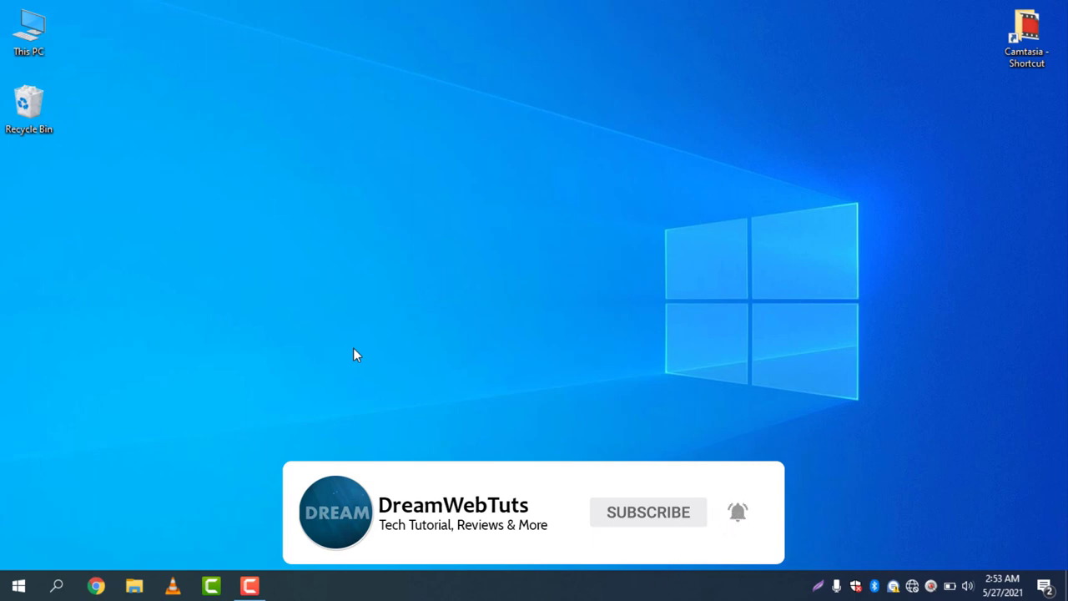